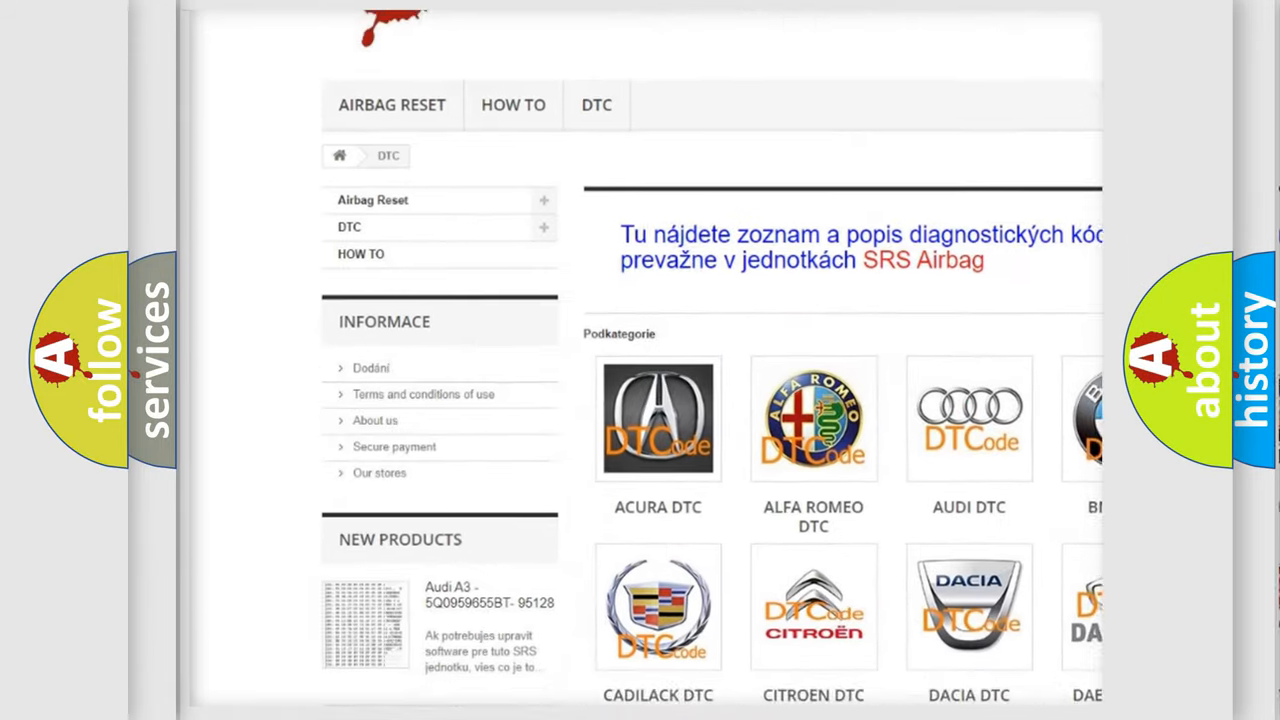
Step: Scroll past the brand logos and down the DTC code list to the page footer
scroll(down, 3)
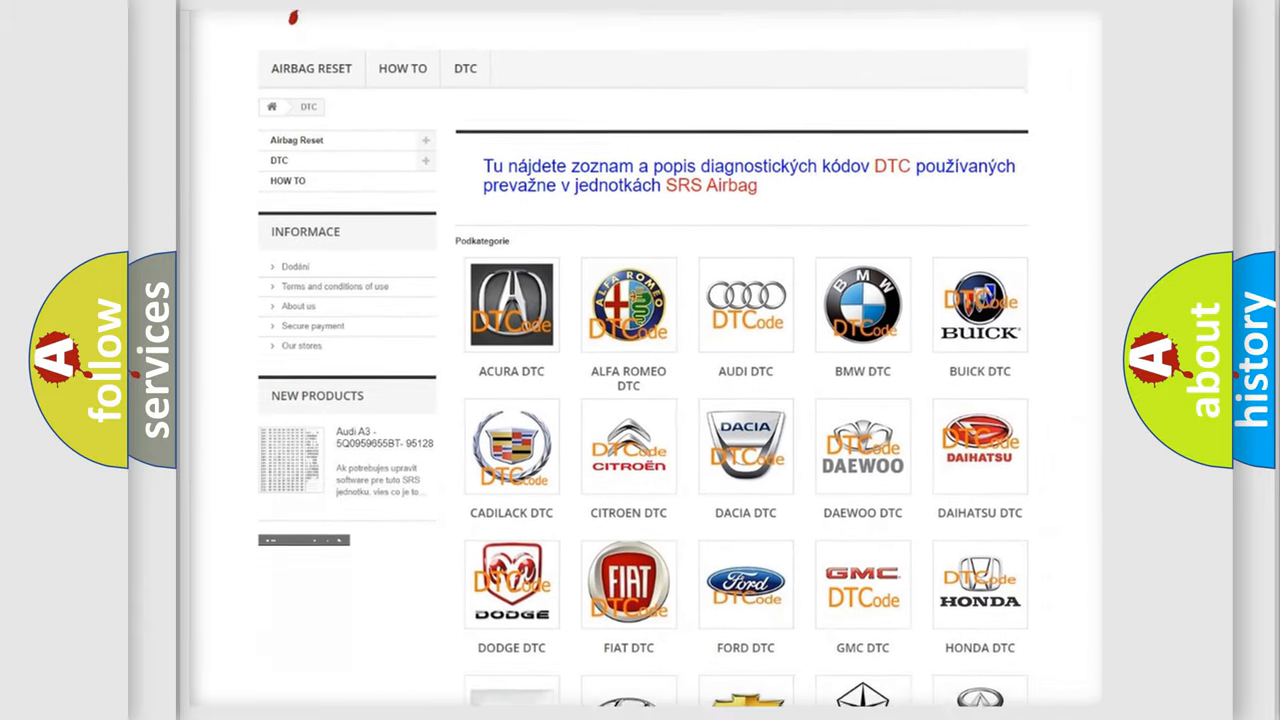
scroll(down, 3)
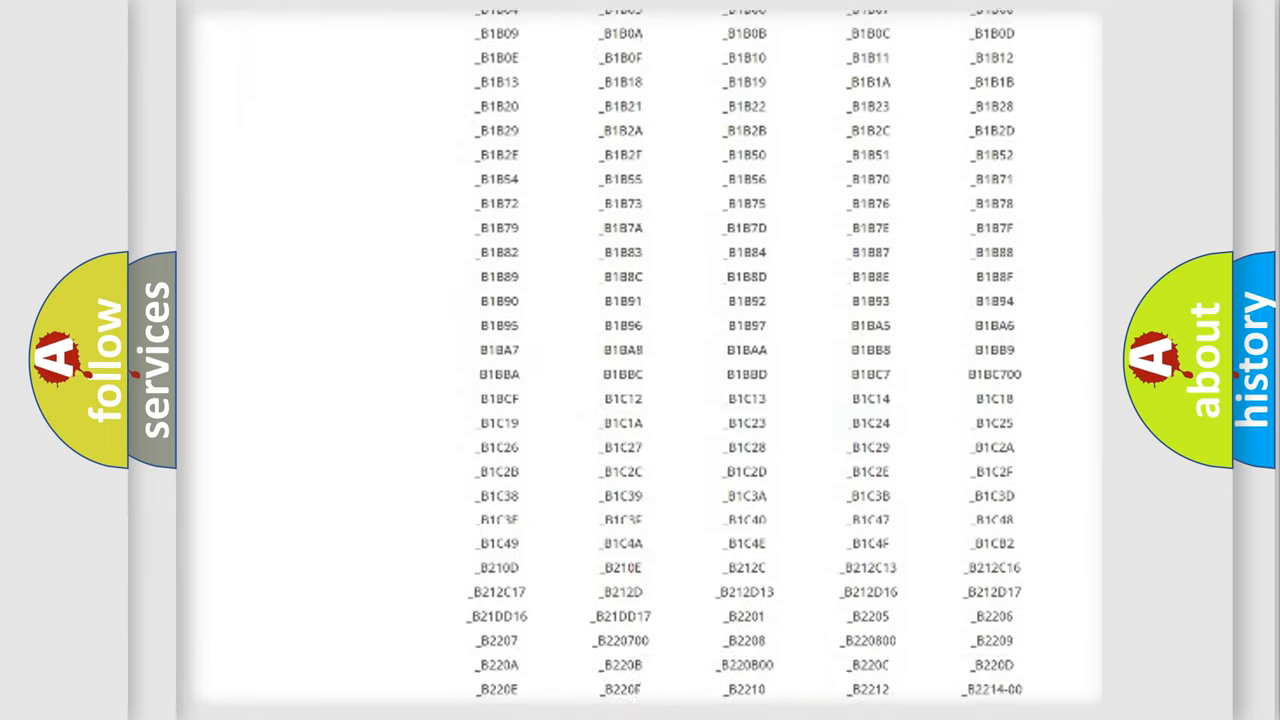
scroll(down, 3)
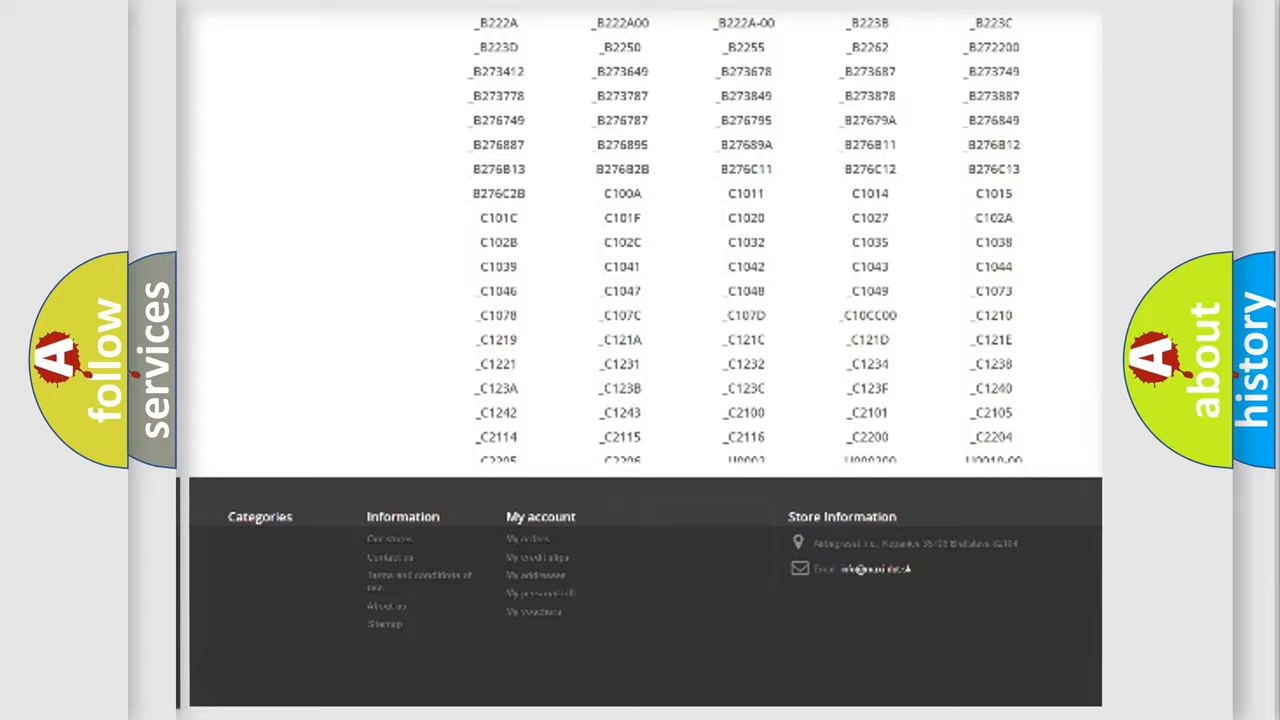
scroll(up, 3)
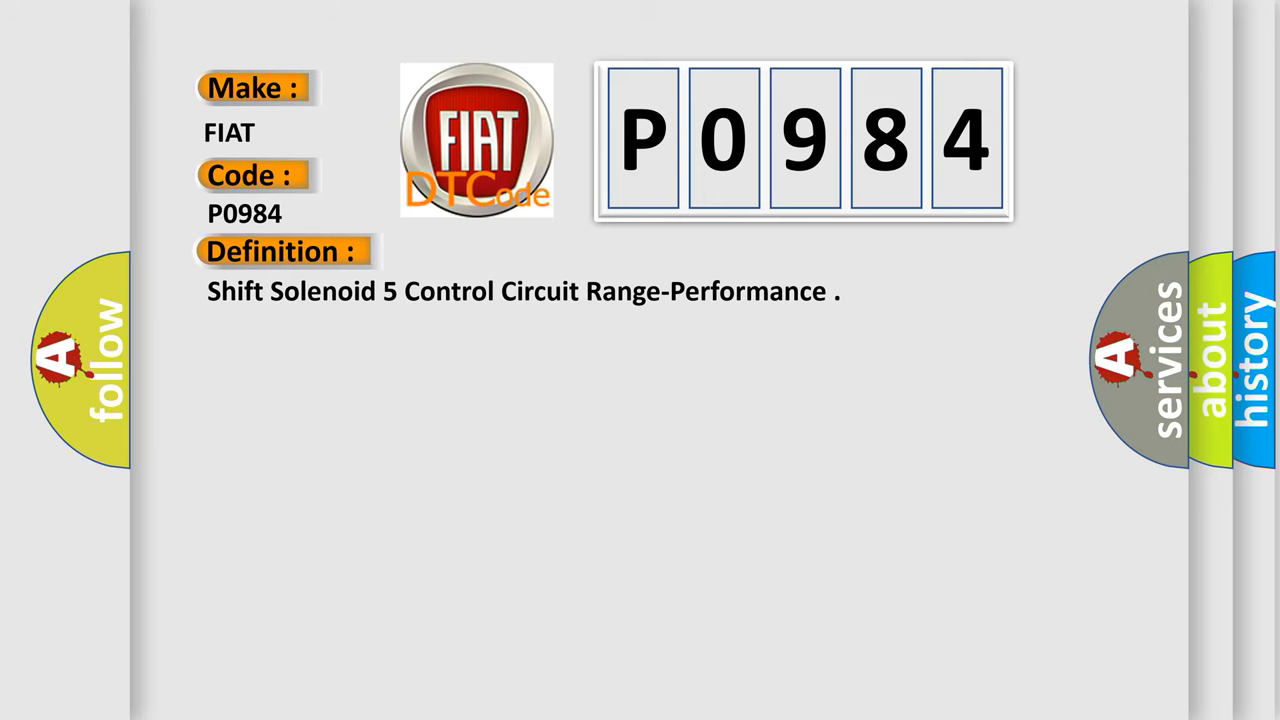
Step: Reveal the P0984 Description label and PWM feedback signal check text on the FIAT slide
click(520, 251)
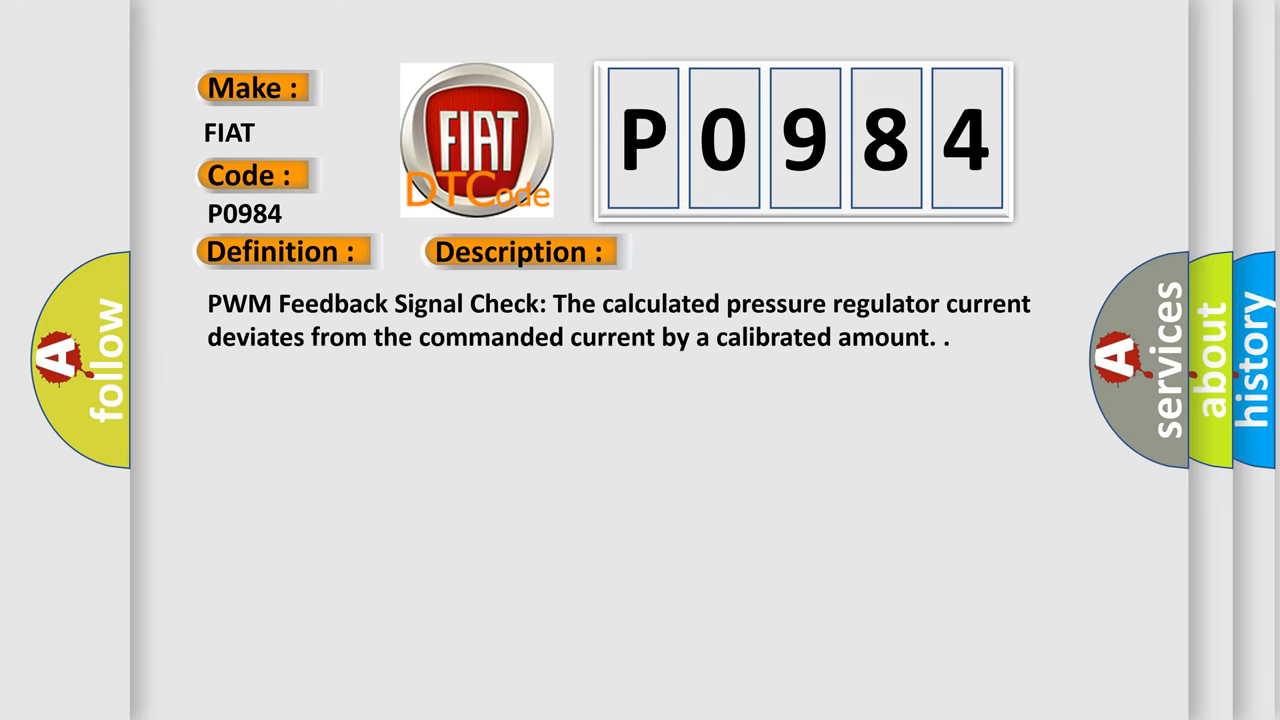